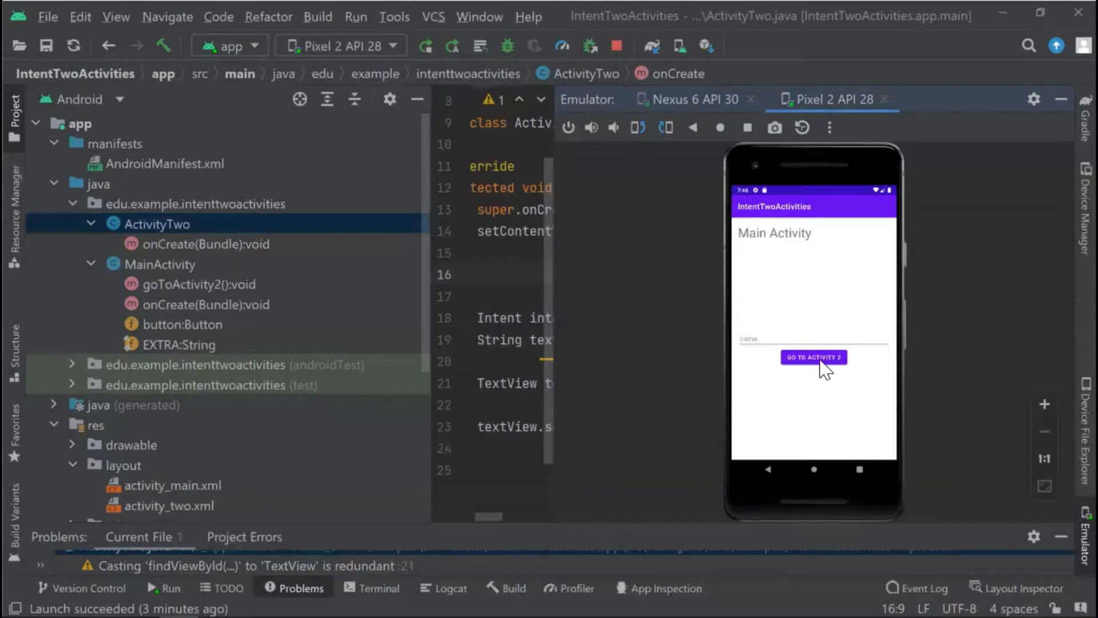
# Navigate the emulator app from Main Activity to Activity Two, back, and to Activity Two again.
pyautogui.click(813, 357)
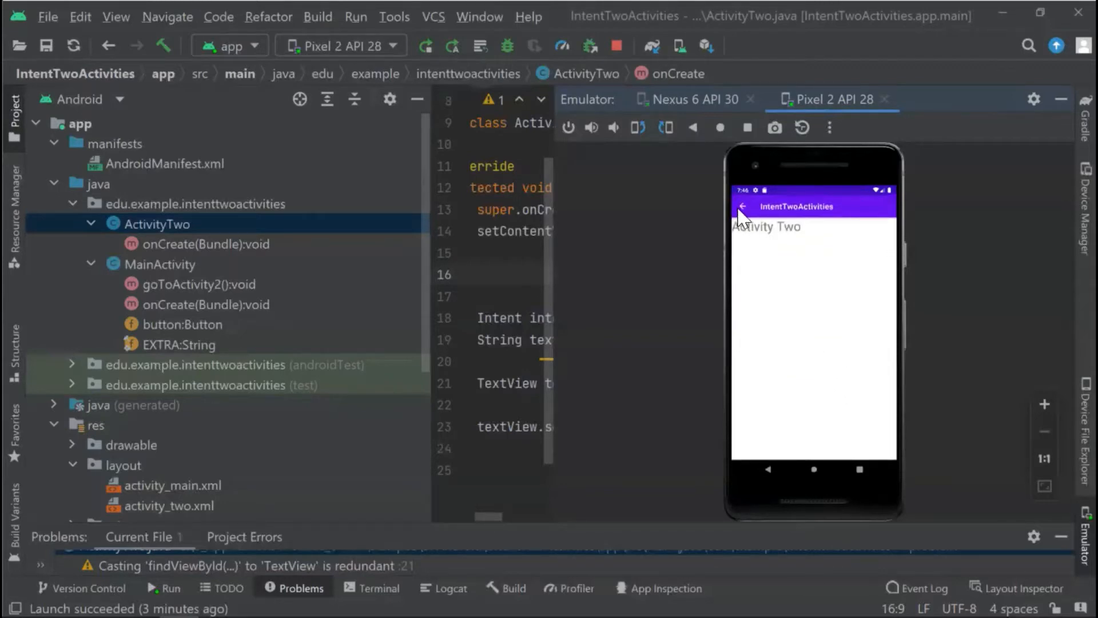
pyautogui.click(741, 206)
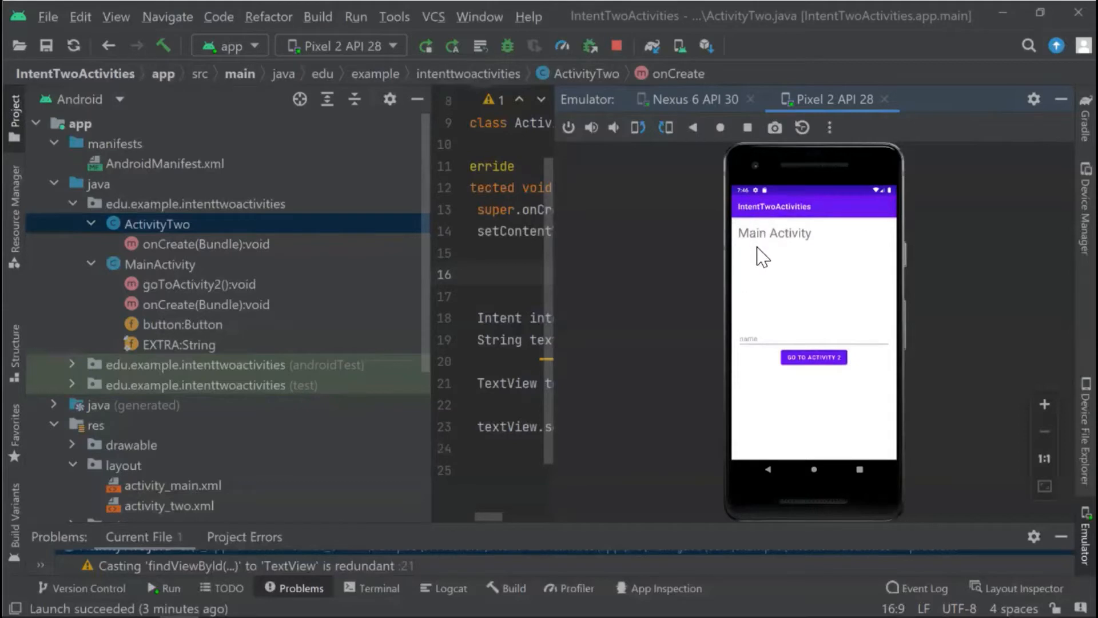
pyautogui.click(813, 357)
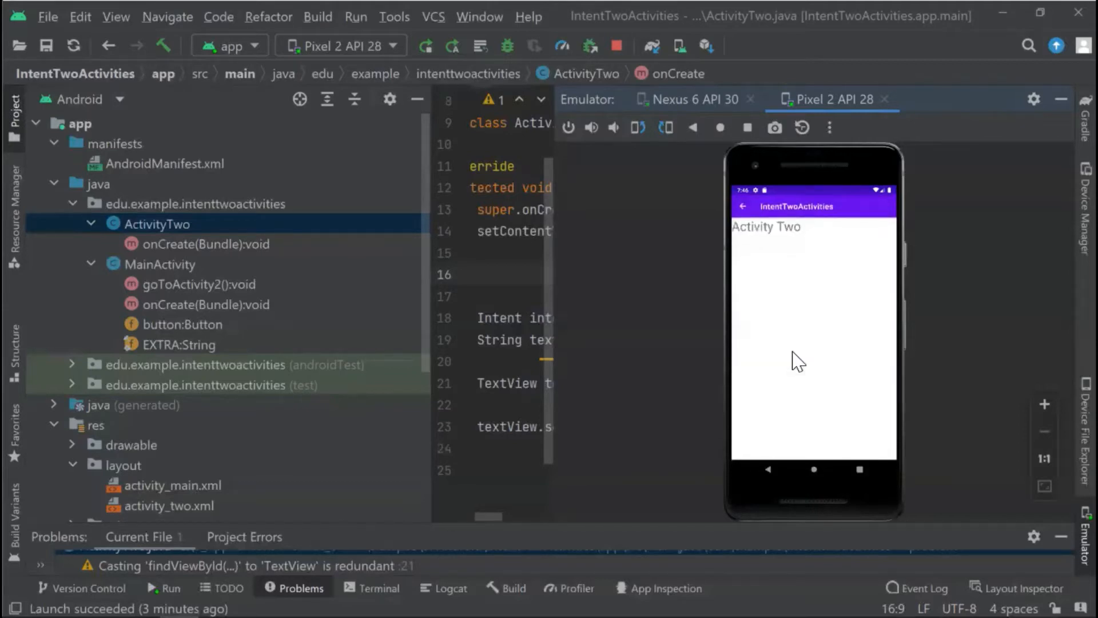
pyautogui.click(452, 45)
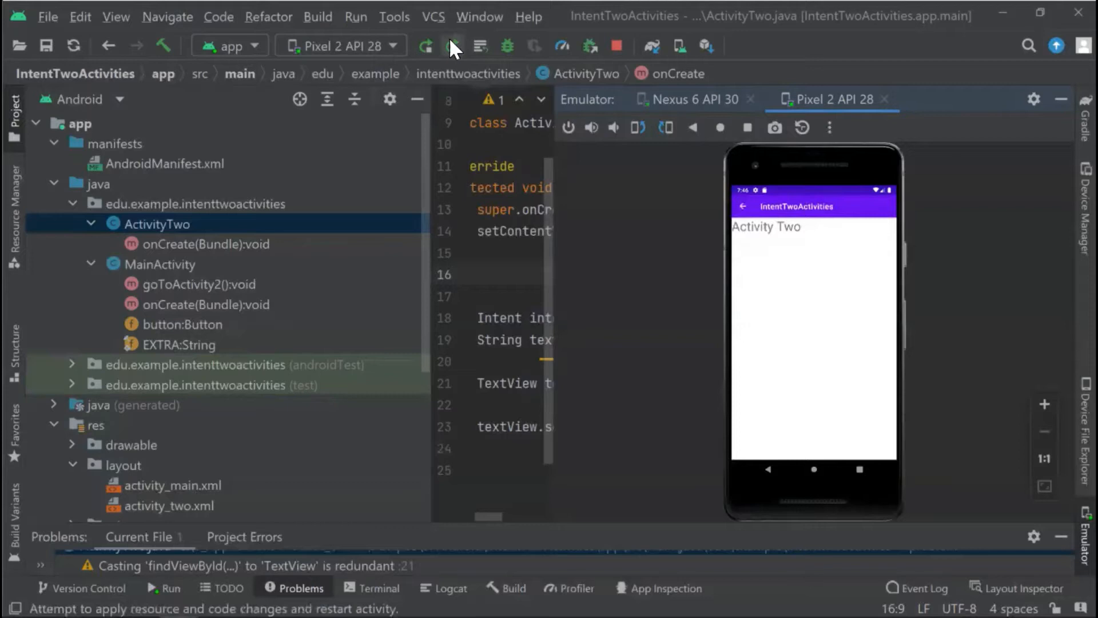
# Relaunch the app on the Pixel 2 emulator and go to Activity Two.
pyautogui.click(426, 46)
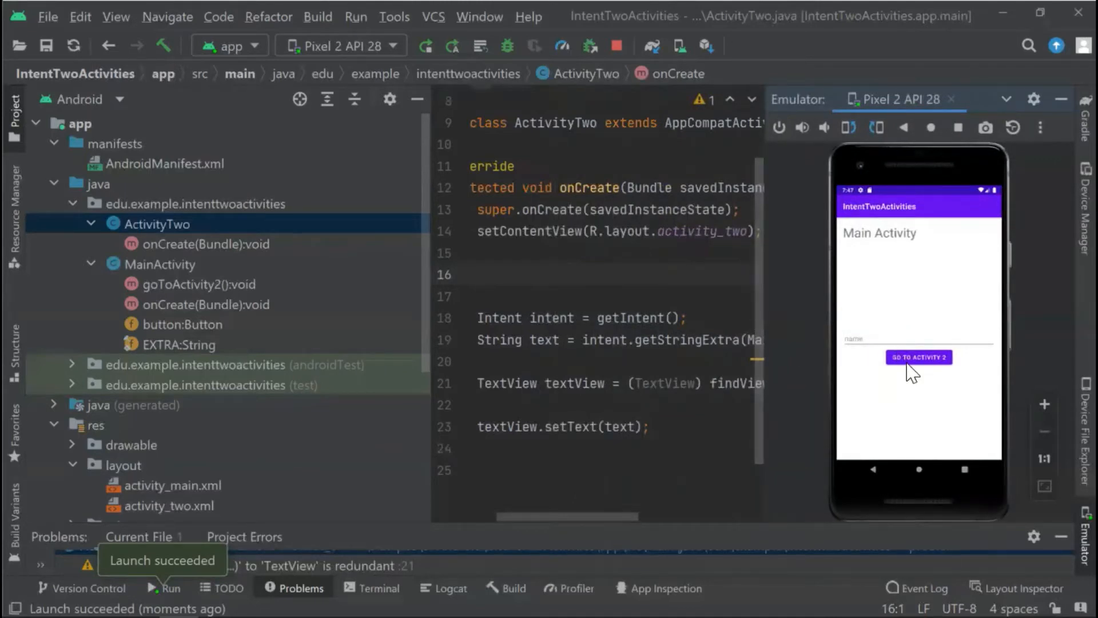
pyautogui.click(918, 357)
pyautogui.write('getSupportActionBar().setDisplayHomeAsUpEnabled(true);')
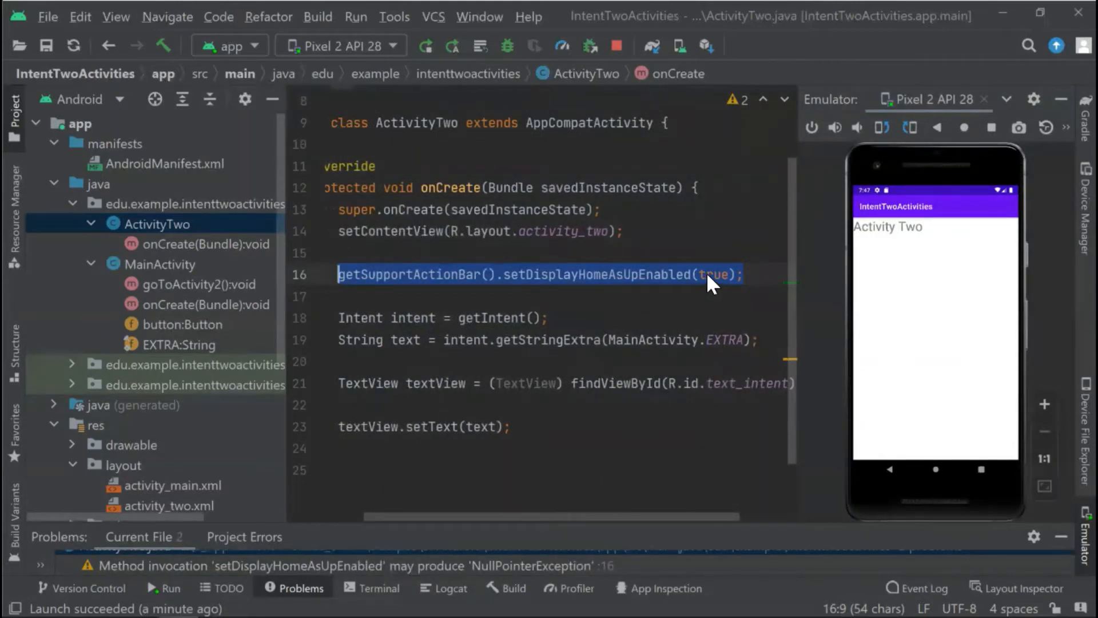
pyautogui.moveTo(818, 241)
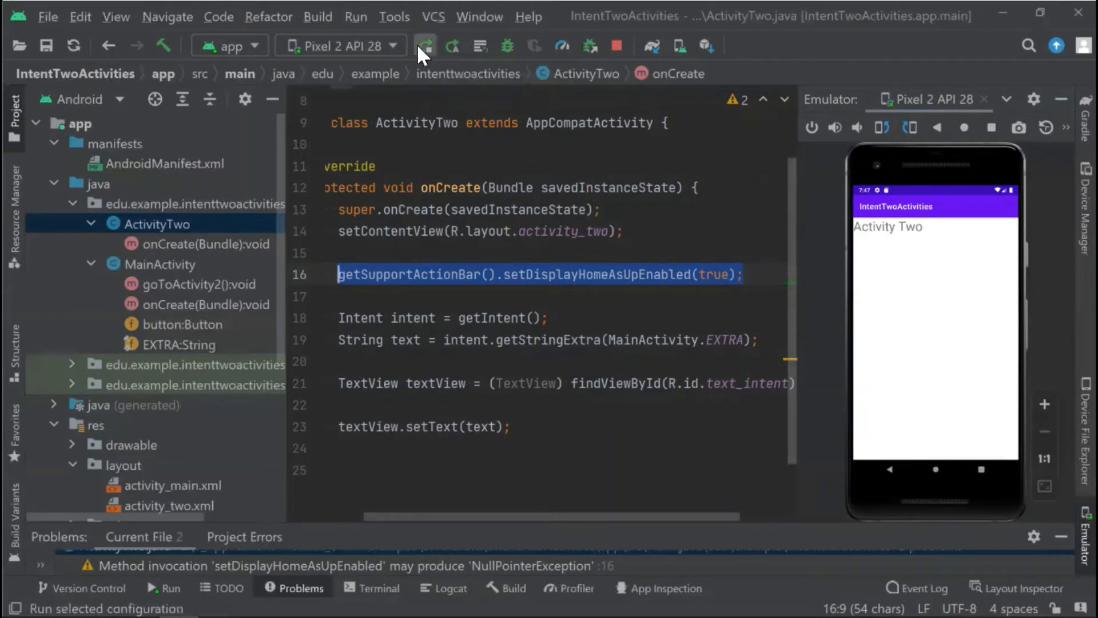
# Rerun the app with the new code and reach Activity Two showing its back arrow.
pyautogui.click(425, 46)
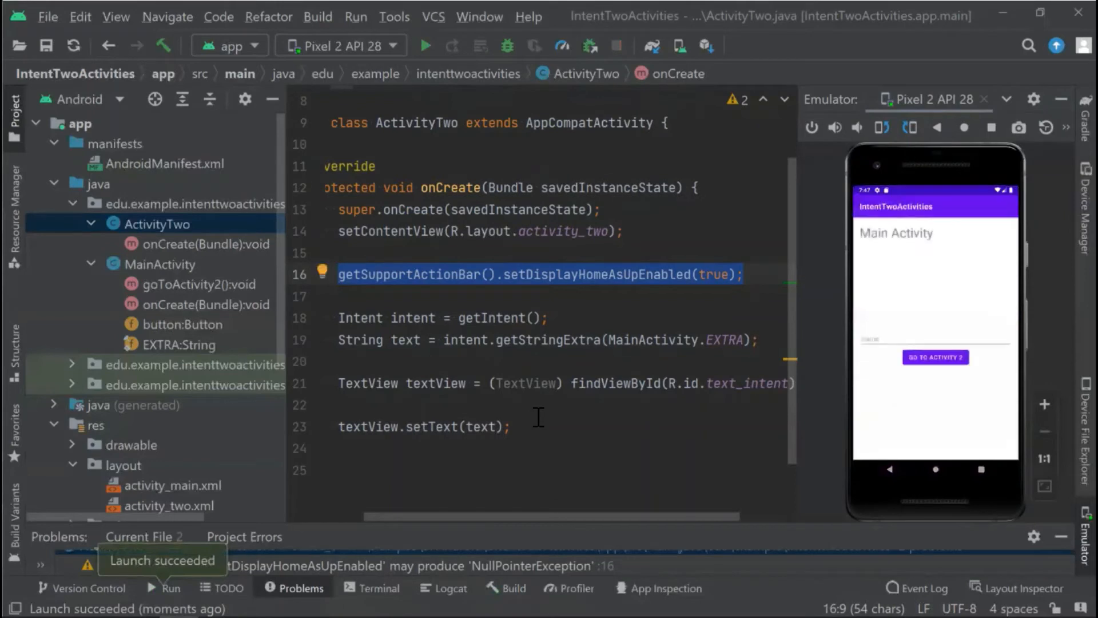
pyautogui.moveTo(816, 462)
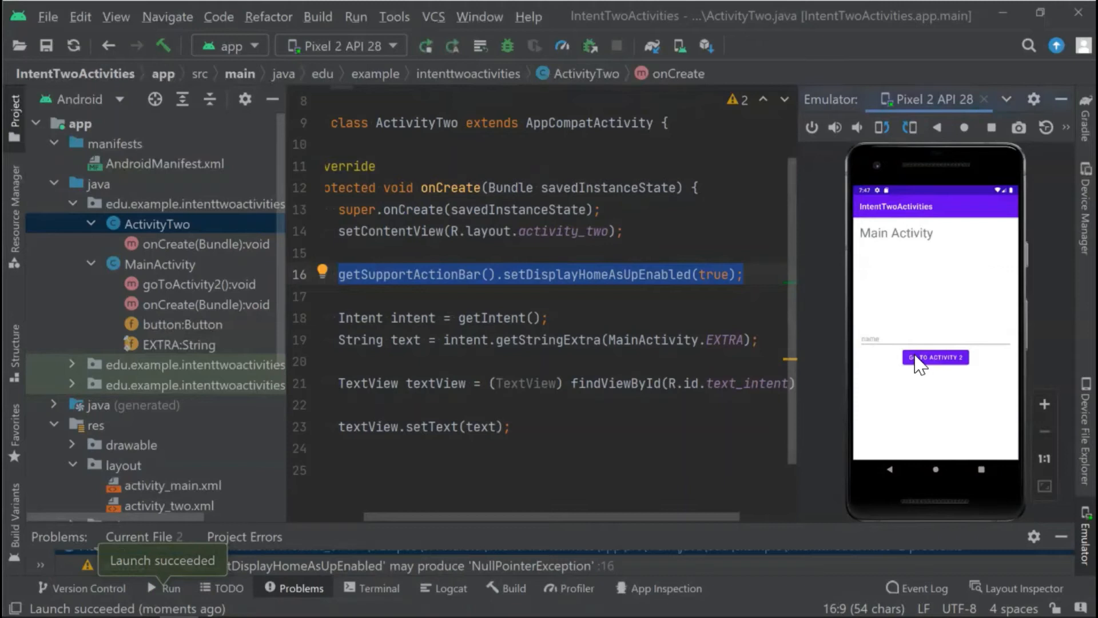
pyautogui.click(934, 357)
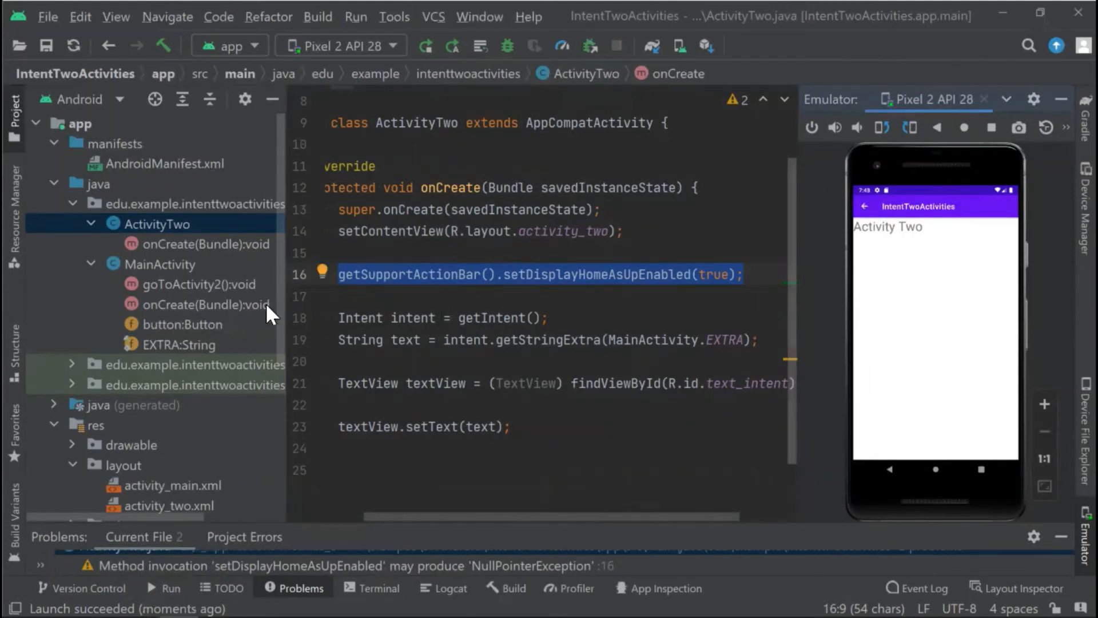
# Add android:parentActivityName=".MainActivity" to ActivityTwo in AndroidManifest.xml.
pyautogui.click(166, 163)
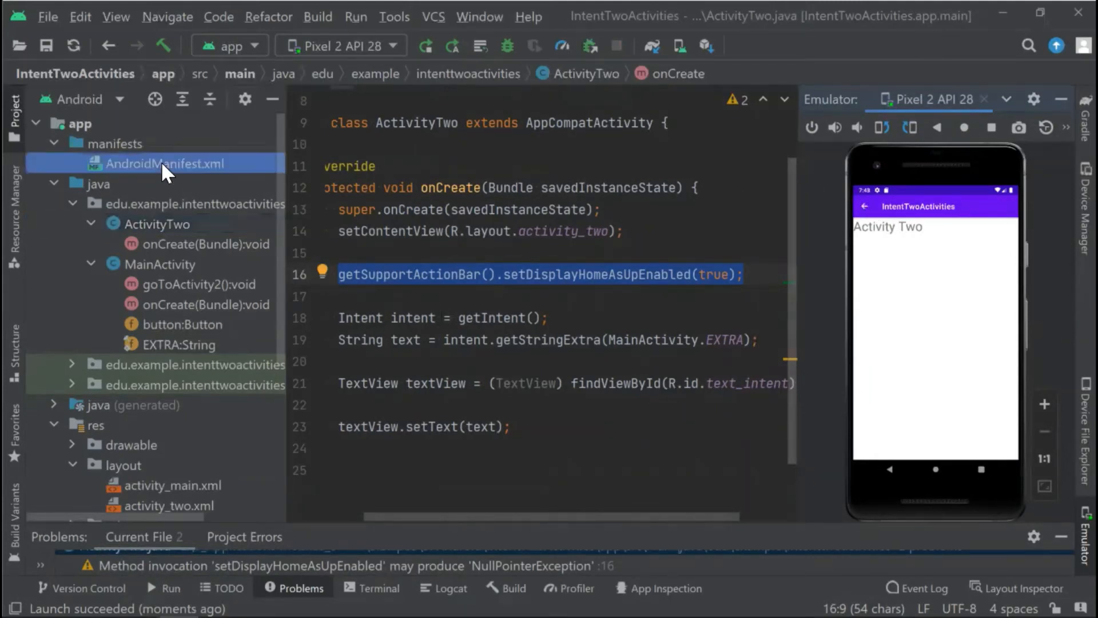
pyautogui.click(165, 164)
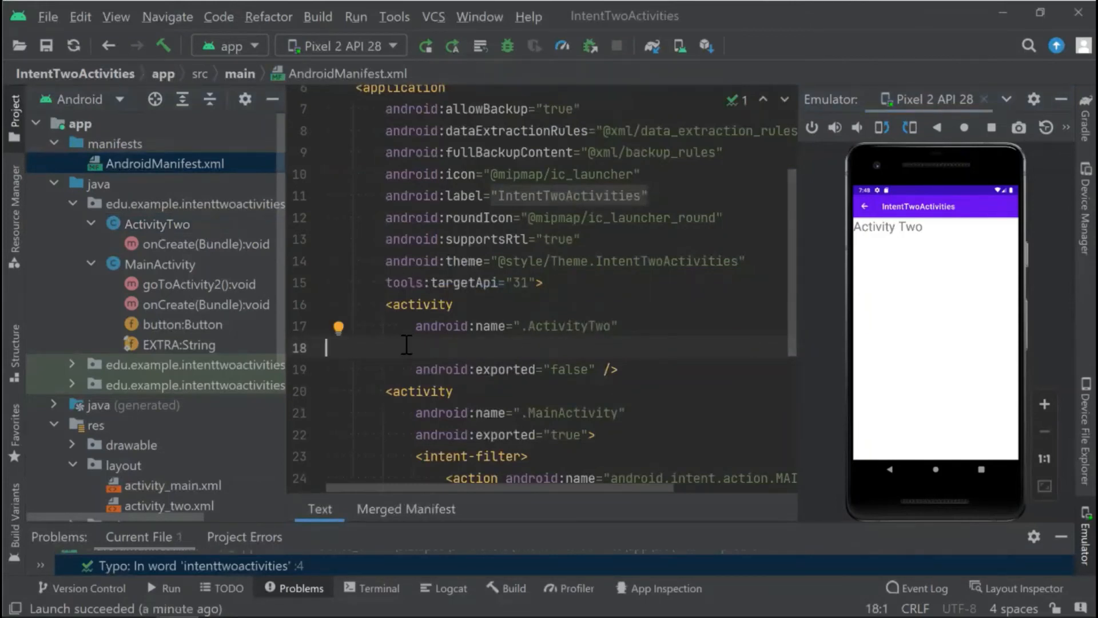
pyautogui.write('android:parentActivityName=".MainActivity"')
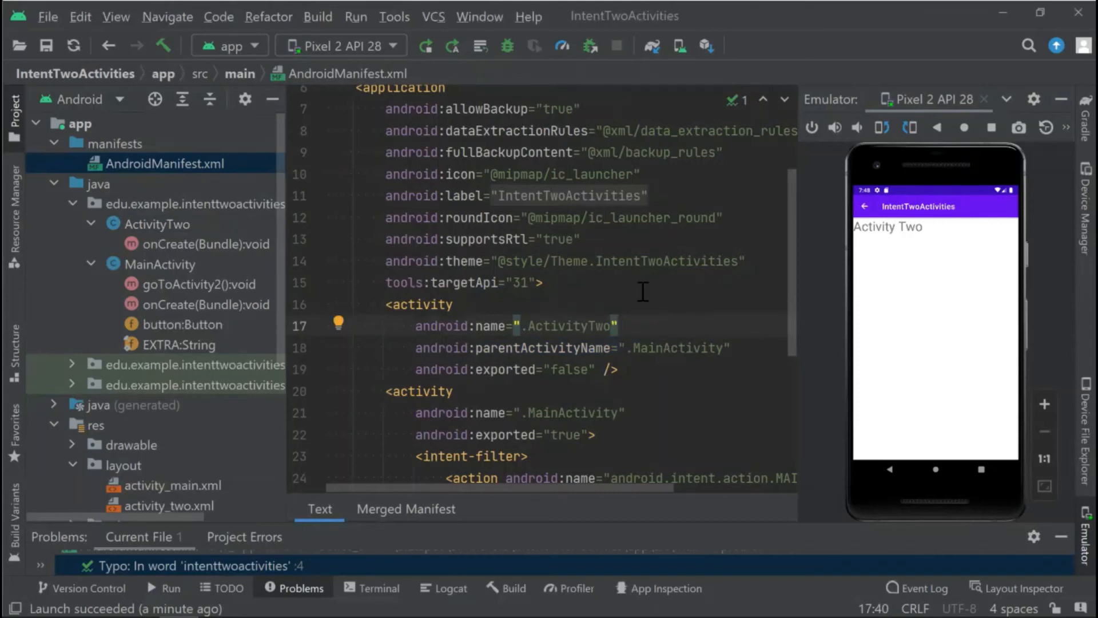
# Rerun the app with the updated manifest and reach Activity Two with its Up arrow.
pyautogui.click(426, 46)
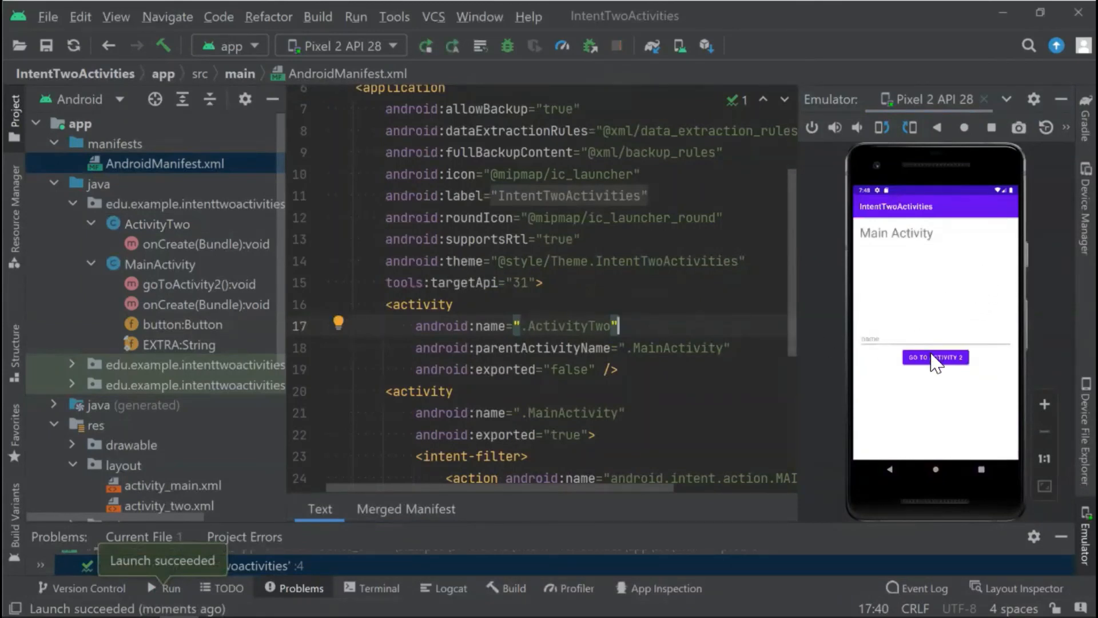
pyautogui.click(934, 356)
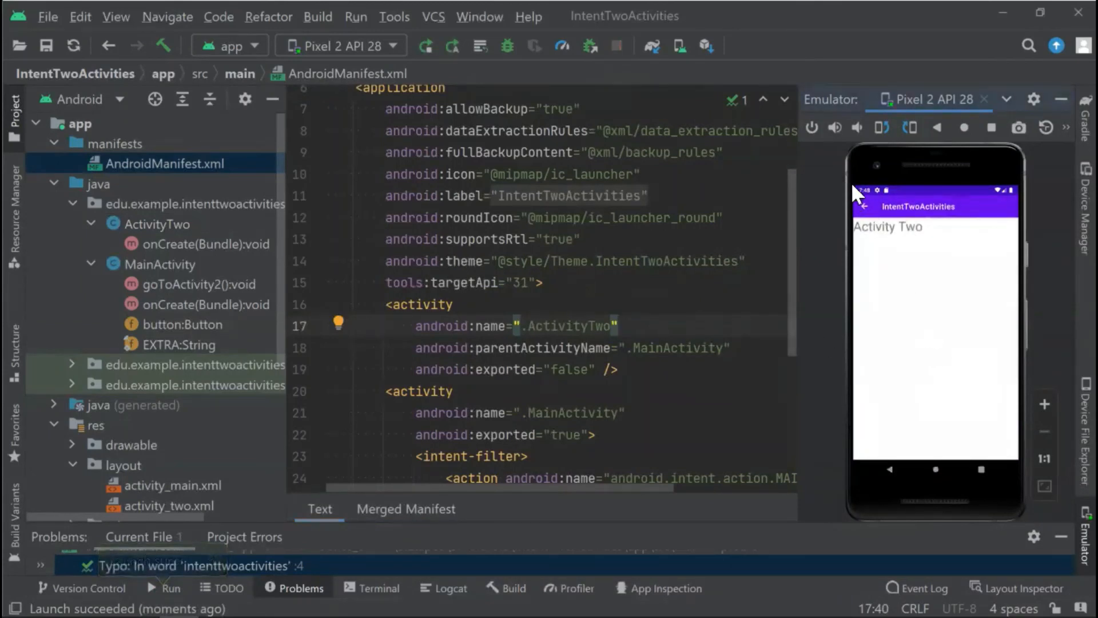